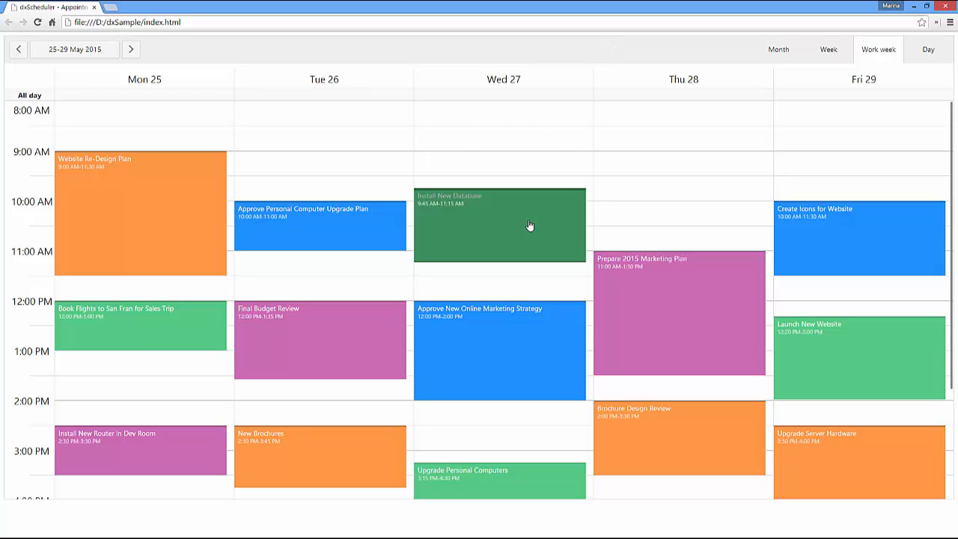
# - View the Install New Database appointment form, noting any start date can be chosen, then cancel it
pyautogui.click(500, 224)
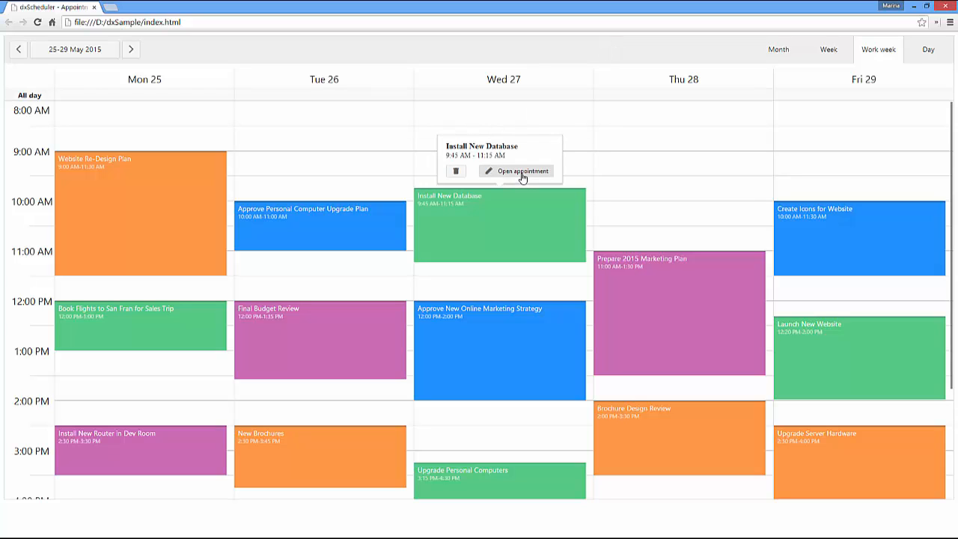
pyautogui.click(524, 171)
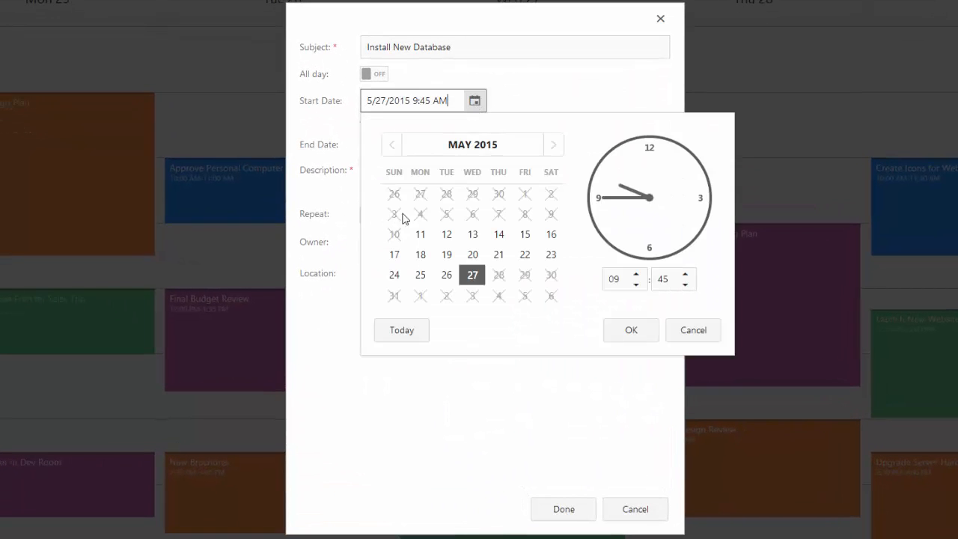
pyautogui.click(632, 331)
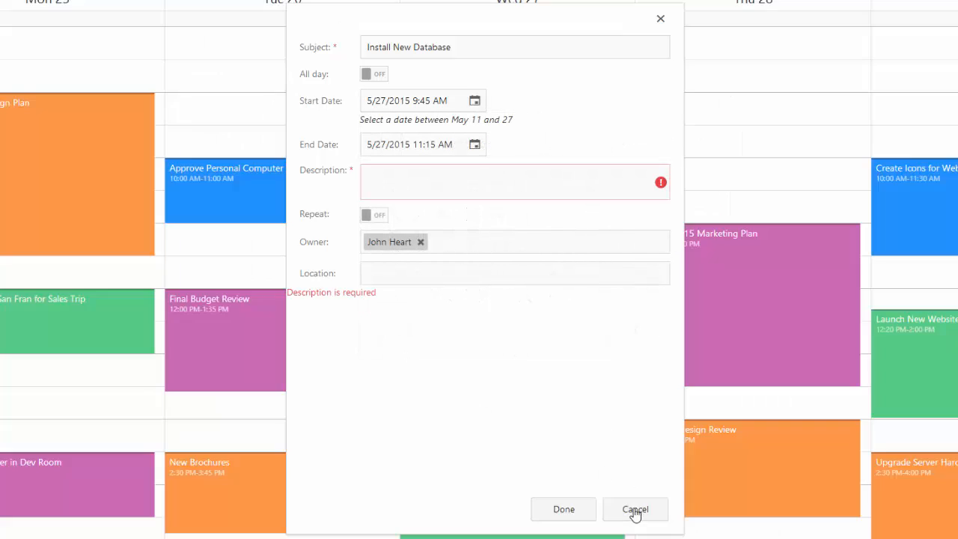
pyautogui.click(635, 509)
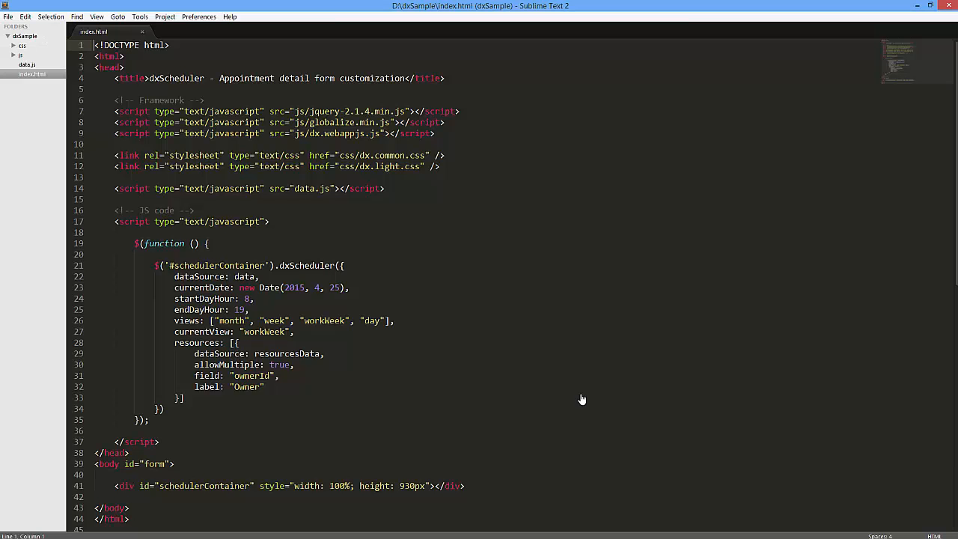
pyautogui.moveTo(445, 245)
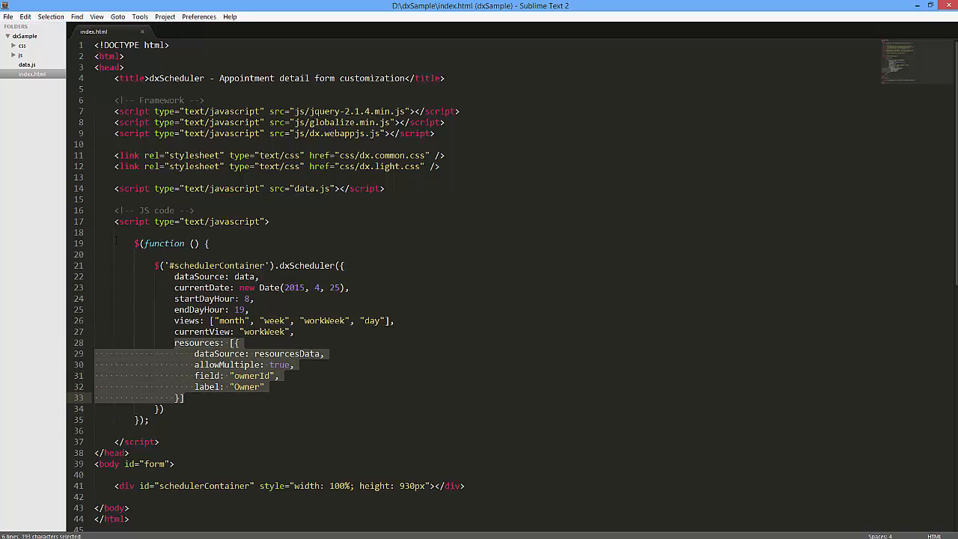
# - Glance at the appointments in data.js and return to the index.html scheduler code
pyautogui.click(27, 64)
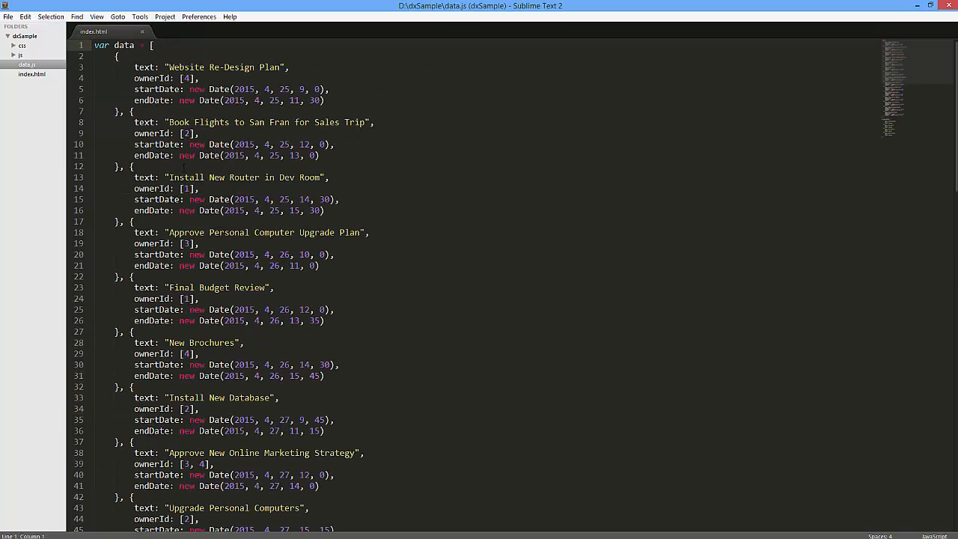
pyautogui.scroll(-3)
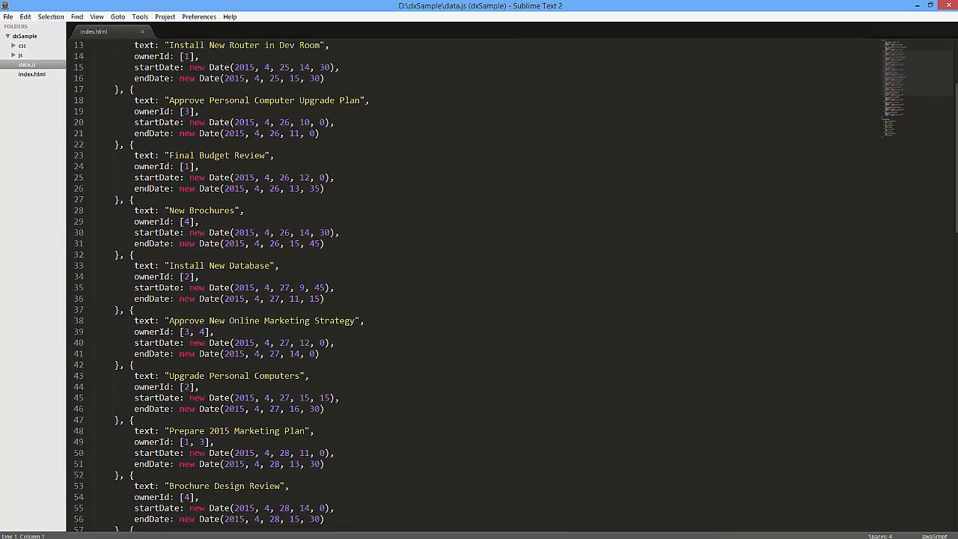
pyautogui.click(33, 75)
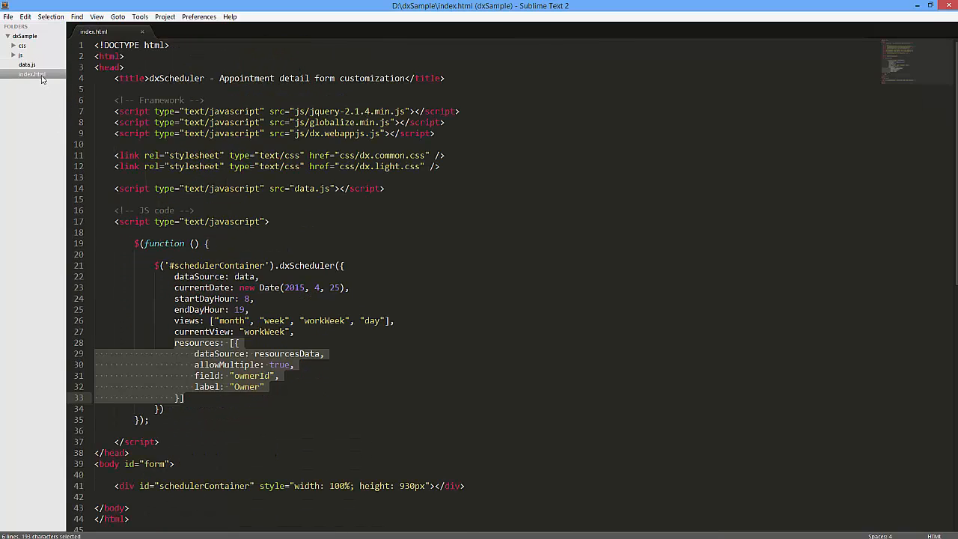
pyautogui.click(209, 407)
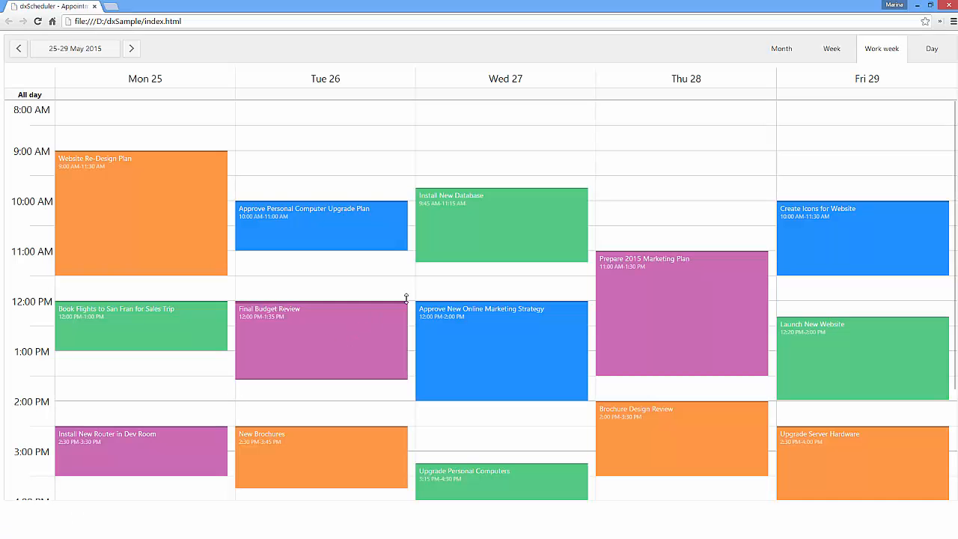
# - Reopen the Install New Database form and show its start date calendar with all dates available
pyautogui.click(502, 225)
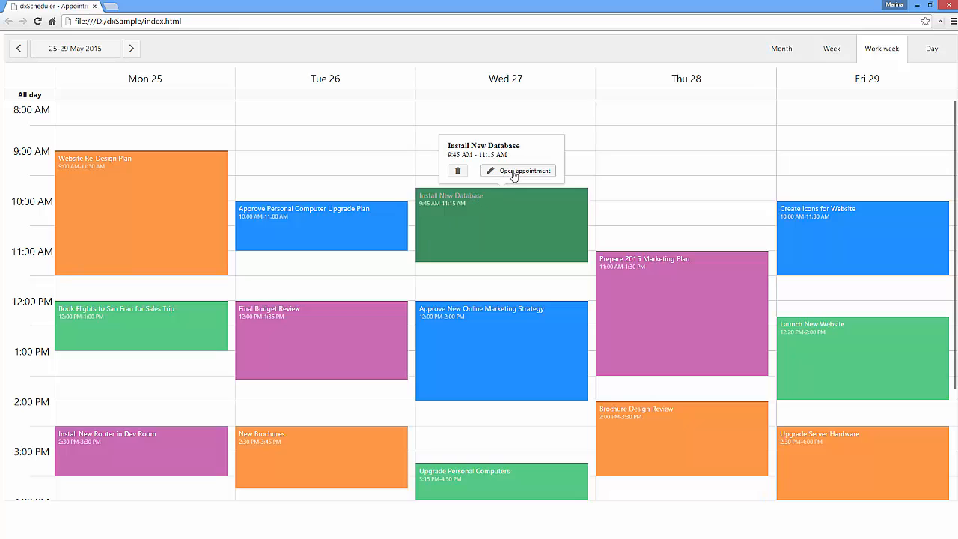
pyautogui.click(518, 170)
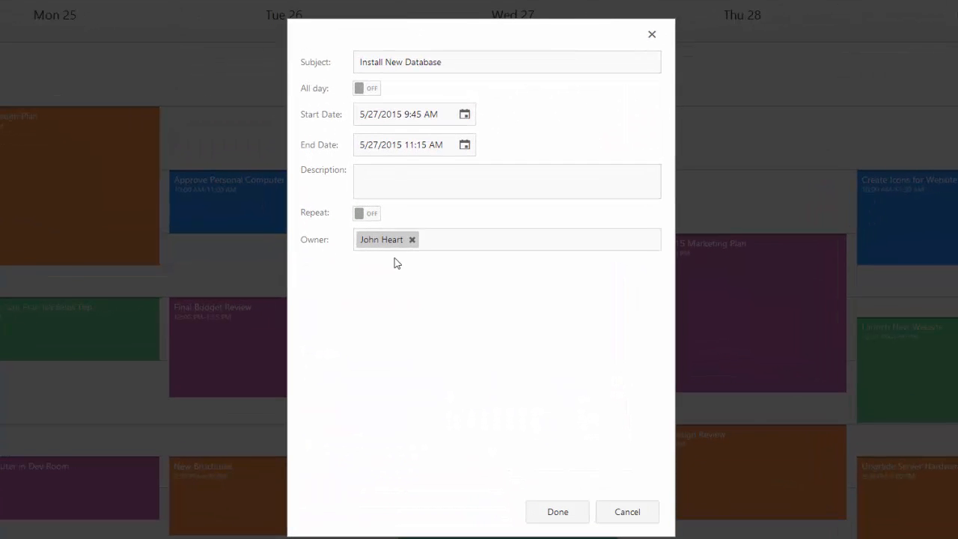
pyautogui.click(464, 113)
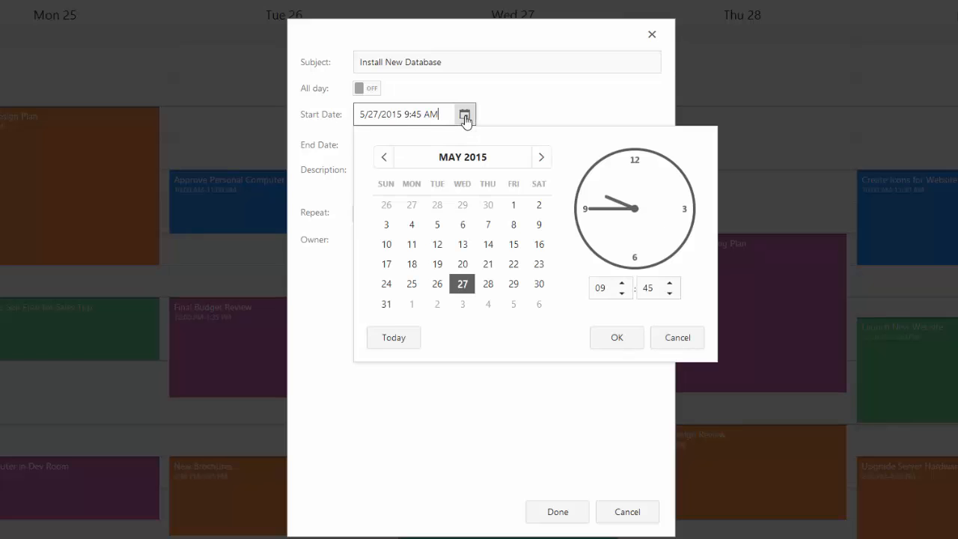
pyautogui.click(616, 337)
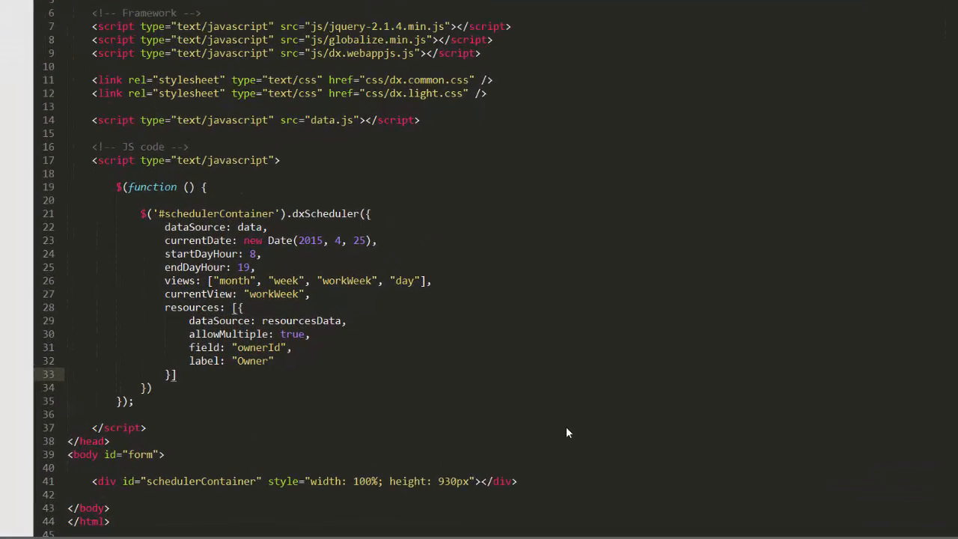
# - Add an onAppointmentFormCreated: function(e) handler that takes form from e.form
pyautogui.write('onAppointment')
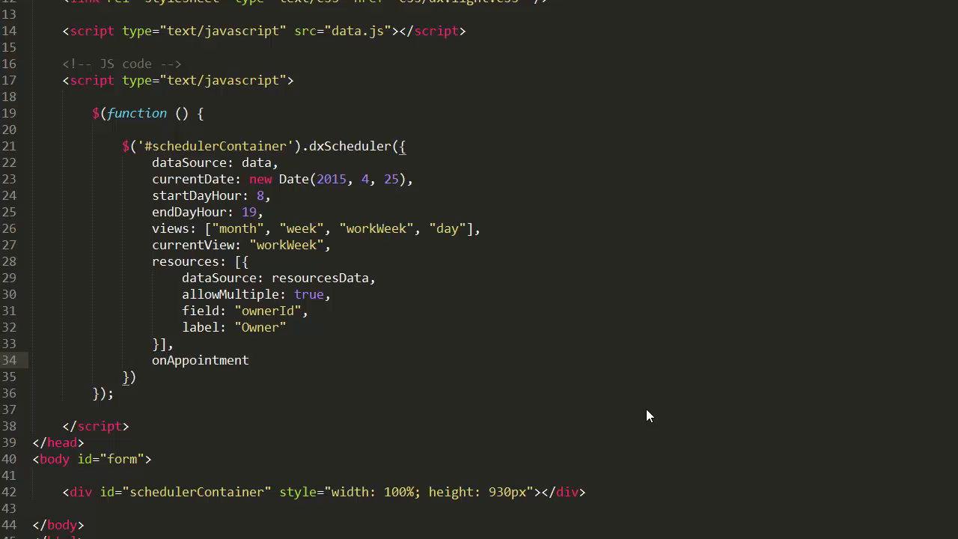
pyautogui.write('FormCreated:')
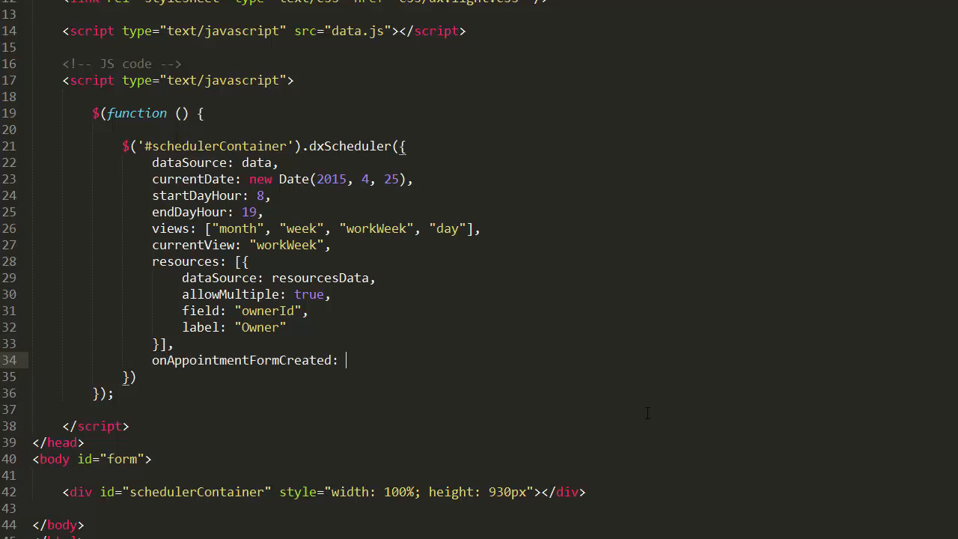
pyautogui.write('function (e) {')
pyautogui.write('var')
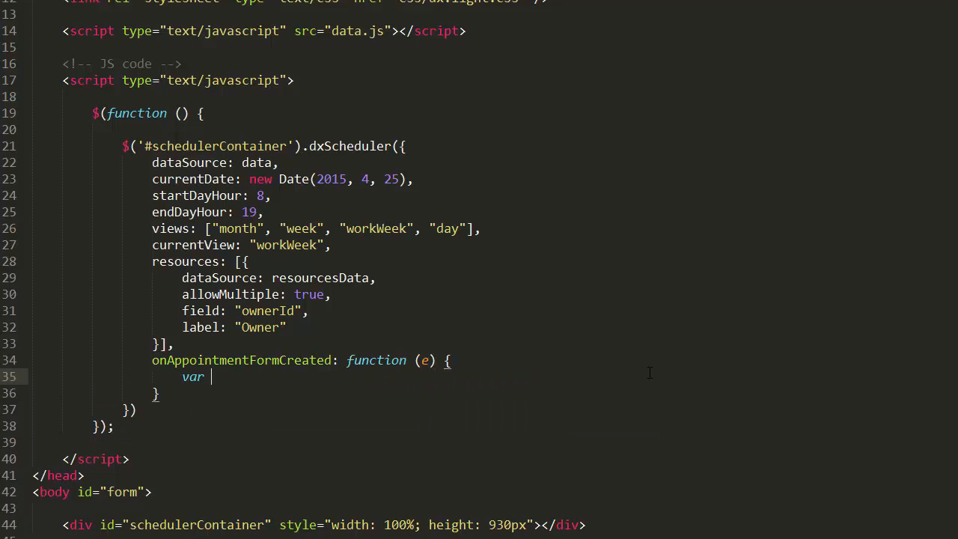
pyautogui.write('form = e.form;')
pyautogui.write('form.itemOption')
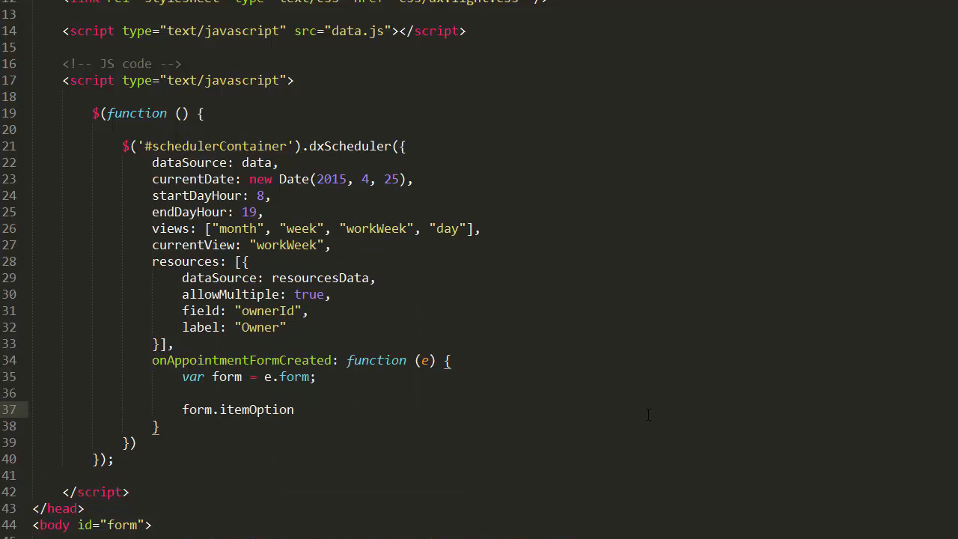
# - Give startDate the help text 'Select a date between May 11 and 27', the May 11–27 range and datetime format
pyautogui.write('("sta"')
pyautogui.write('helpText:')
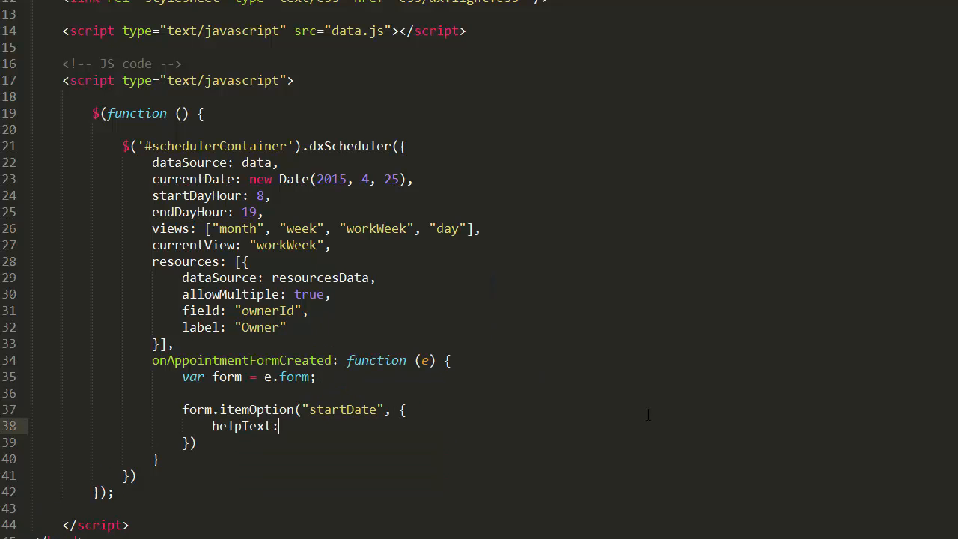
pyautogui.write('"Select a date between May 11 and 27",')
pyautogui.write('max: new Date(2015, 4, 27),')
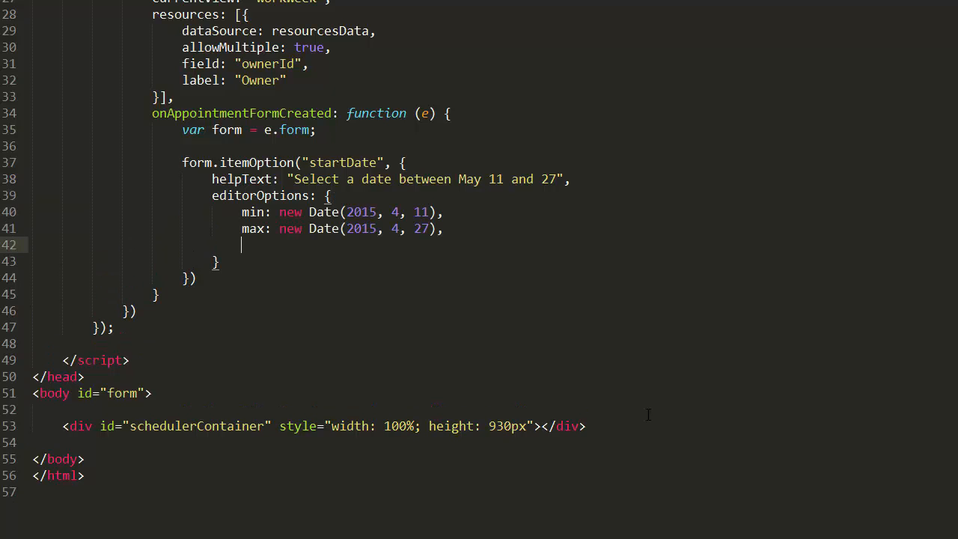
pyautogui.write('format: ""')
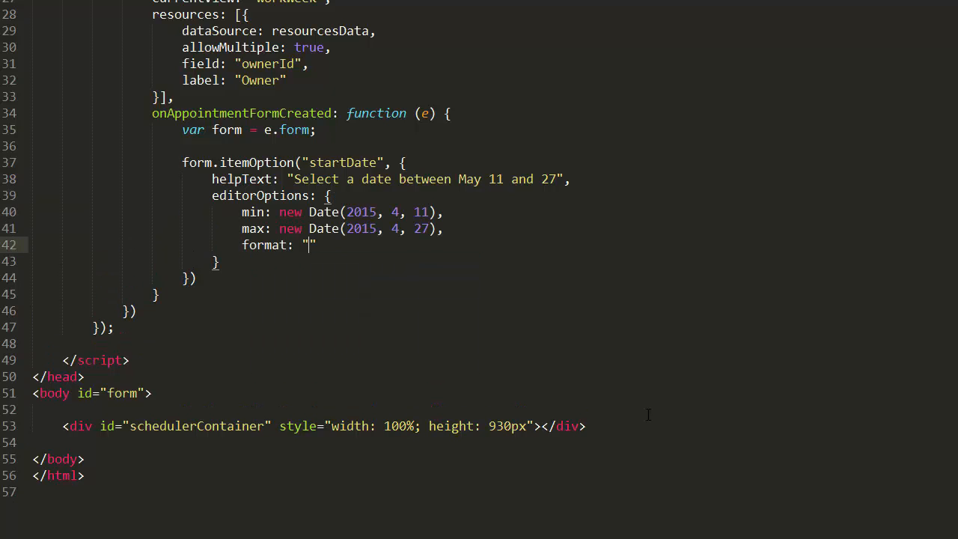
pyautogui.write('datetime')
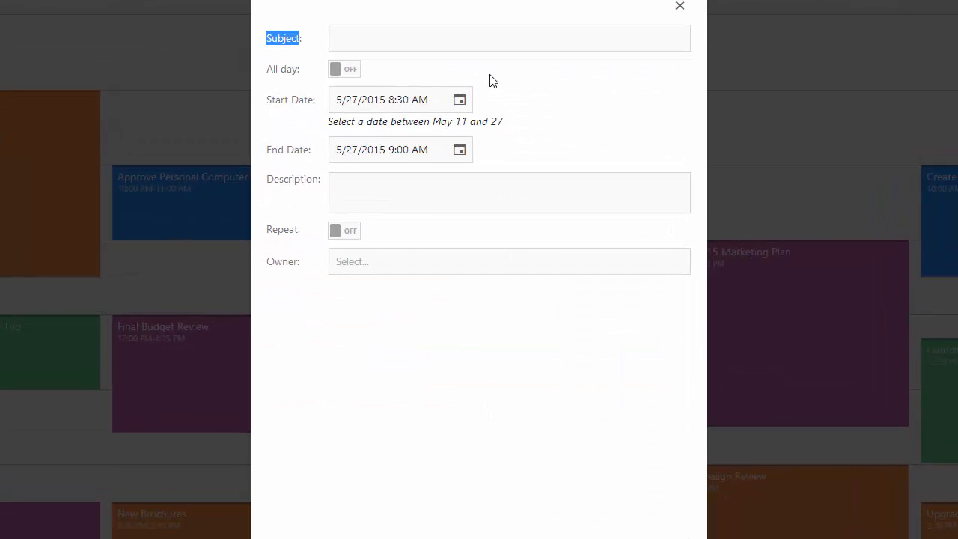
pyautogui.moveTo(460, 99)
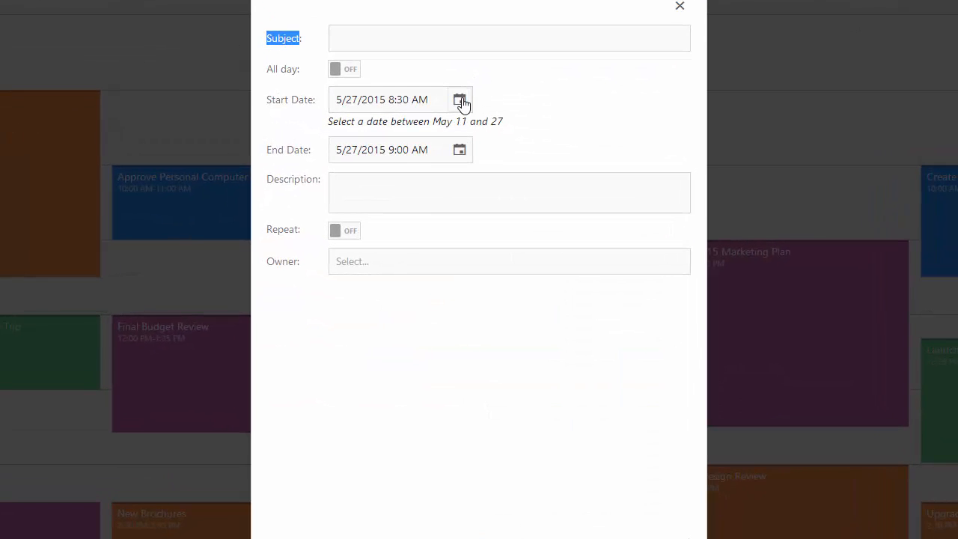
# - Pick May 13 from the start date calendar now limited to May 11–27, then cancel the form
pyautogui.click(460, 99)
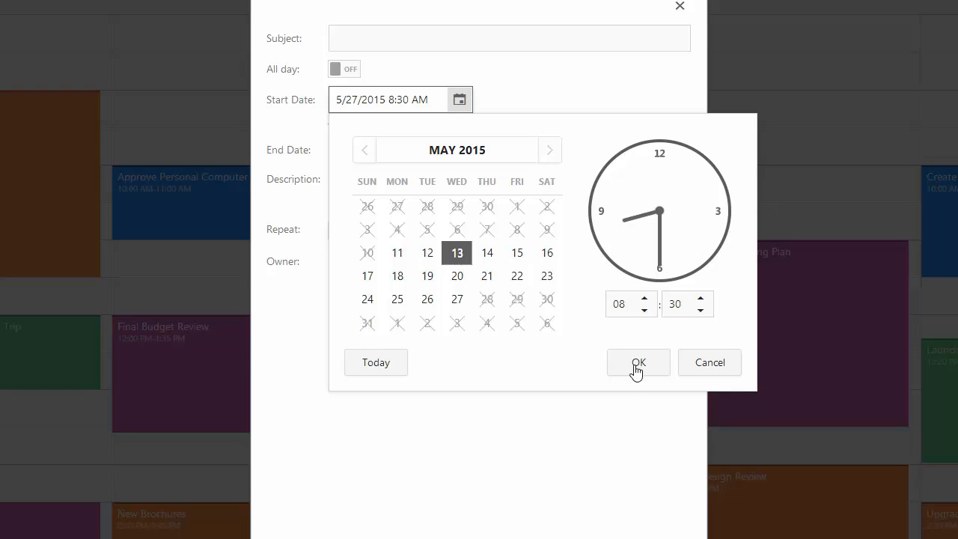
pyautogui.click(637, 362)
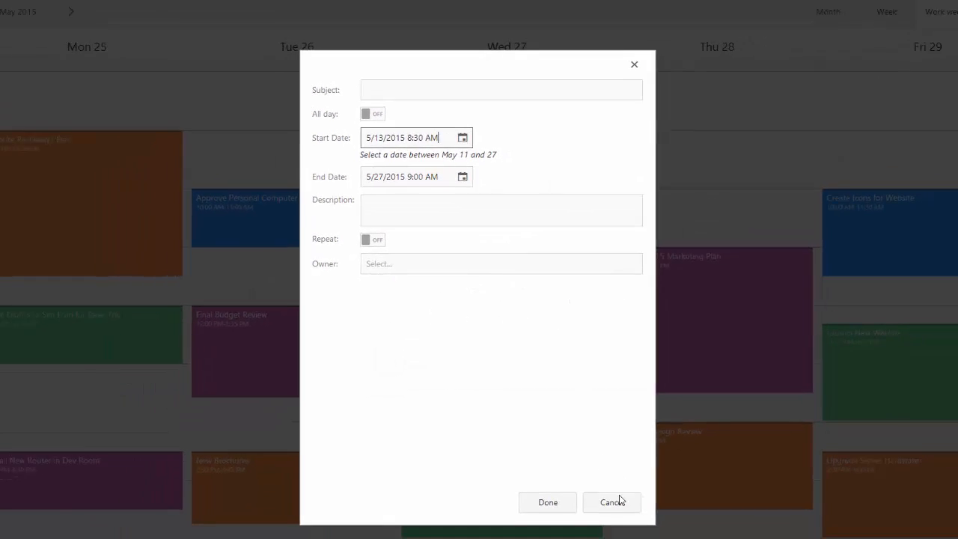
pyautogui.click(611, 501)
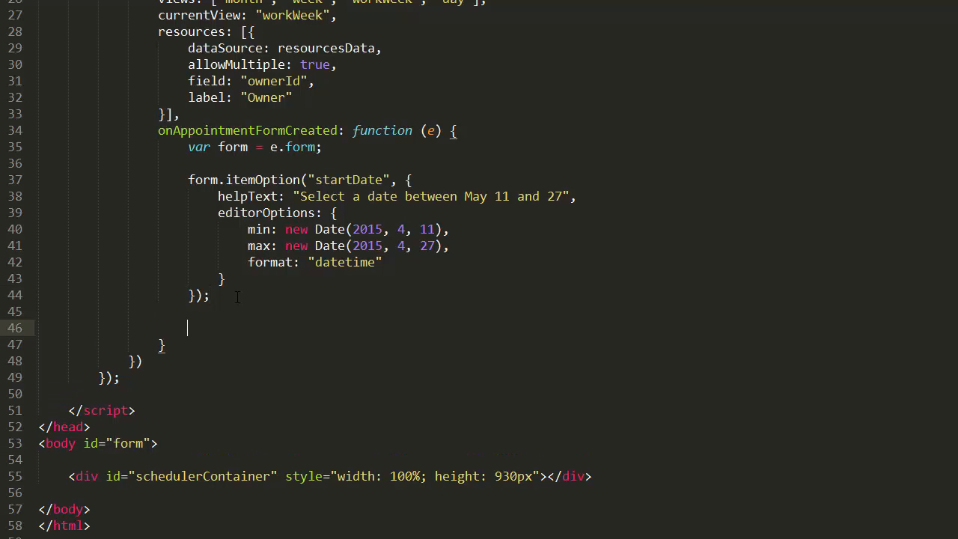
# - Add required validation rules with 'is required' messages for the description and text items
pyautogui.scroll(-3)
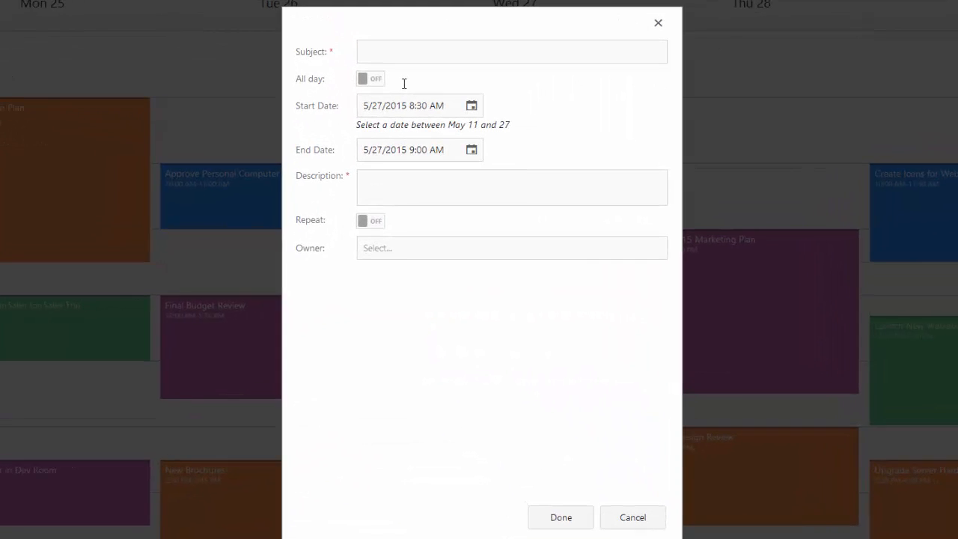
pyautogui.moveTo(353, 182)
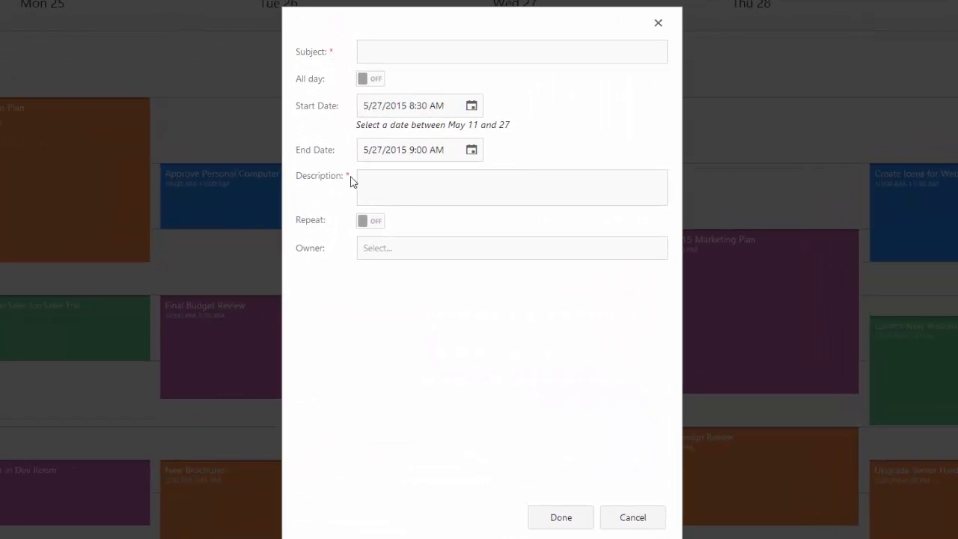
# - Submit the empty form to get 'Subject is required' and 'Description is required' errors, then close it
pyautogui.click(560, 518)
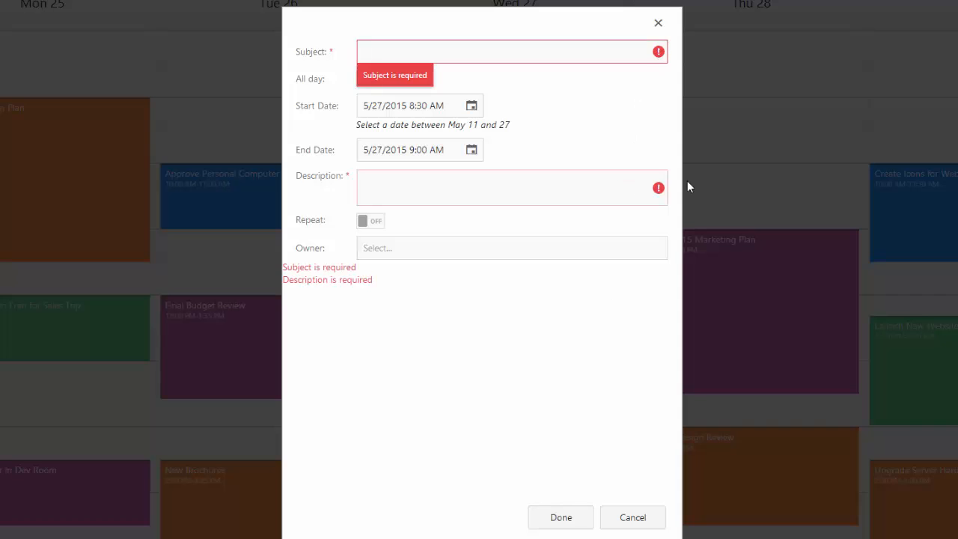
pyautogui.click(512, 187)
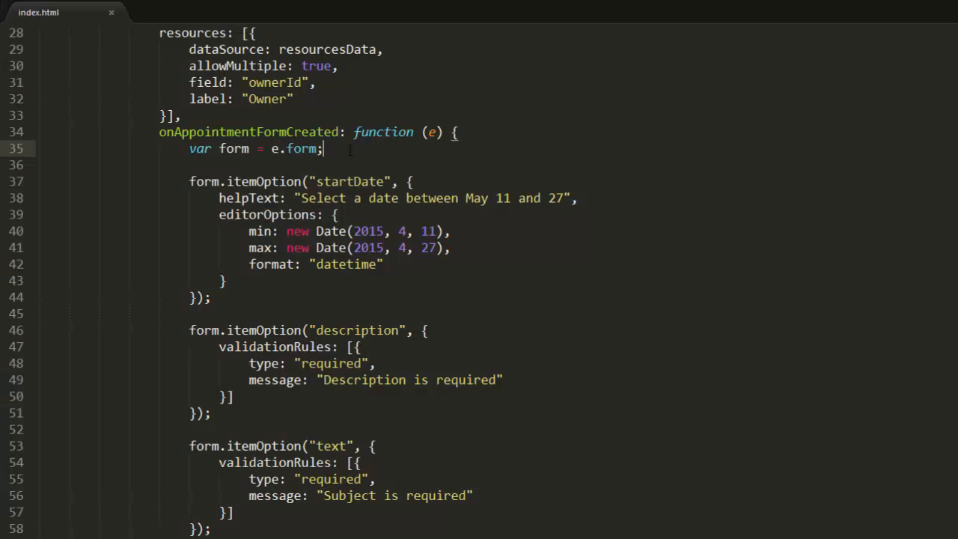
# - Read form.option("items") into formItems and push a dxTextBox item for dataField 'location' labelled Location
pyautogui.write('var')
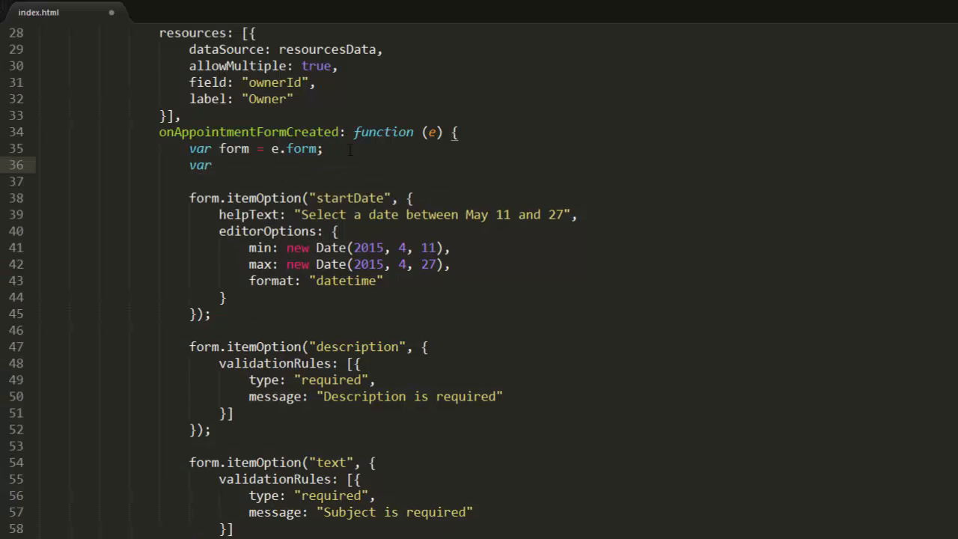
pyautogui.write('formItems =')
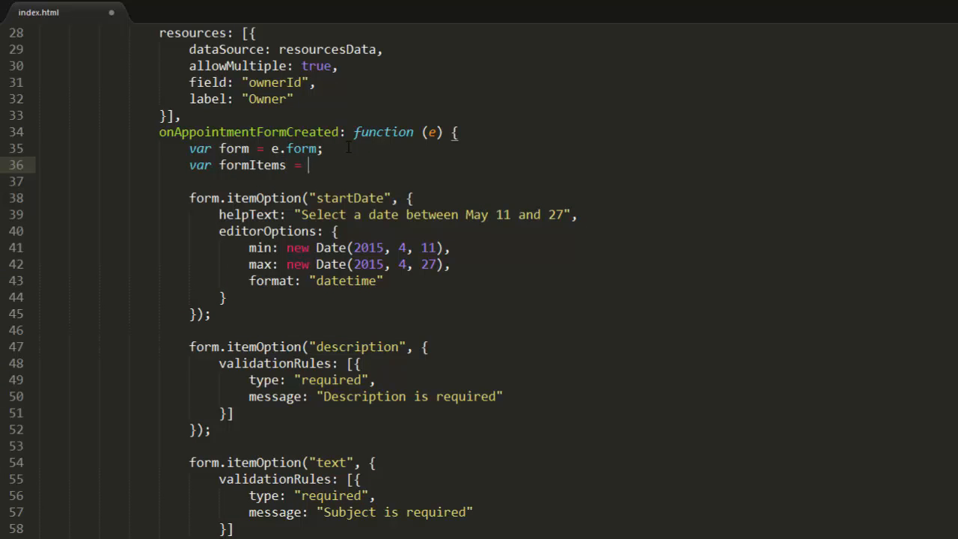
pyautogui.write('form.optio')
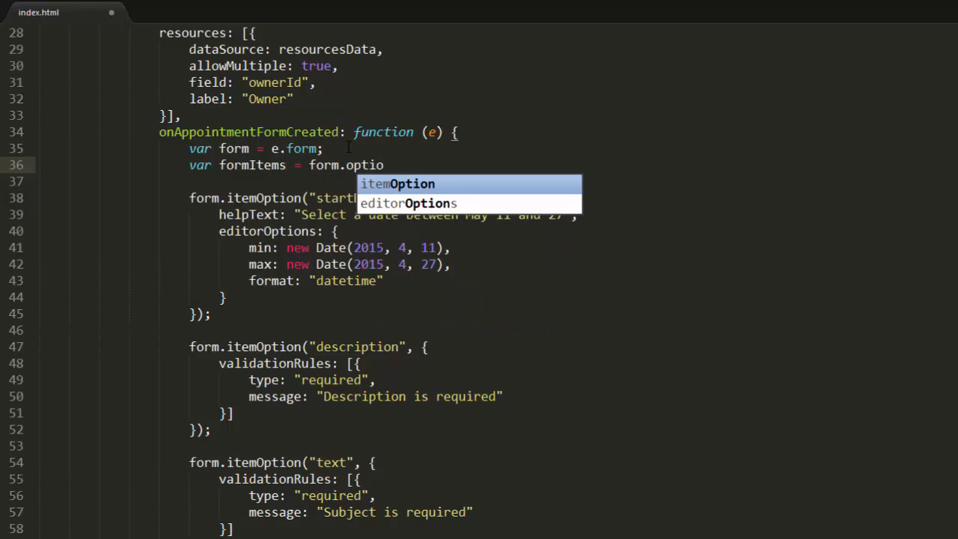
pyautogui.write('n("items")')
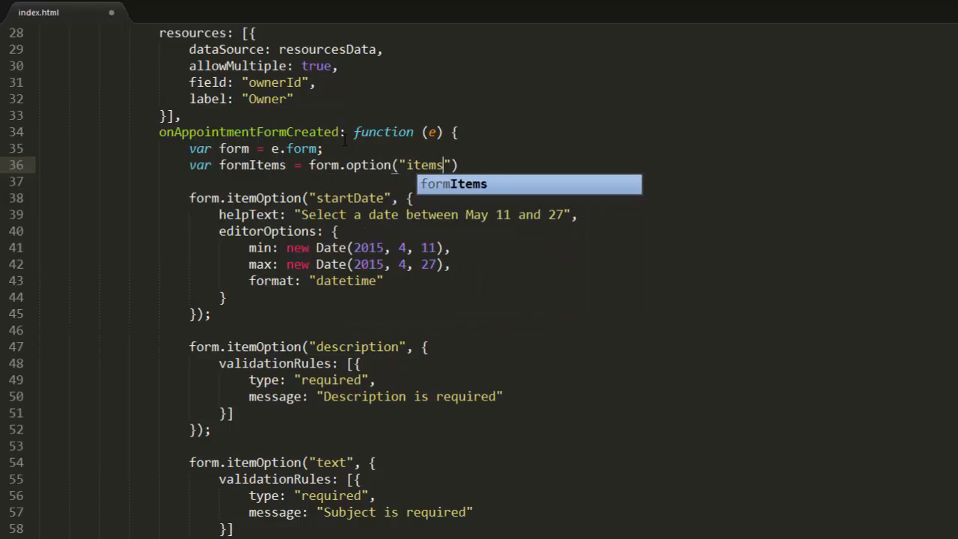
pyautogui.scroll(-3)
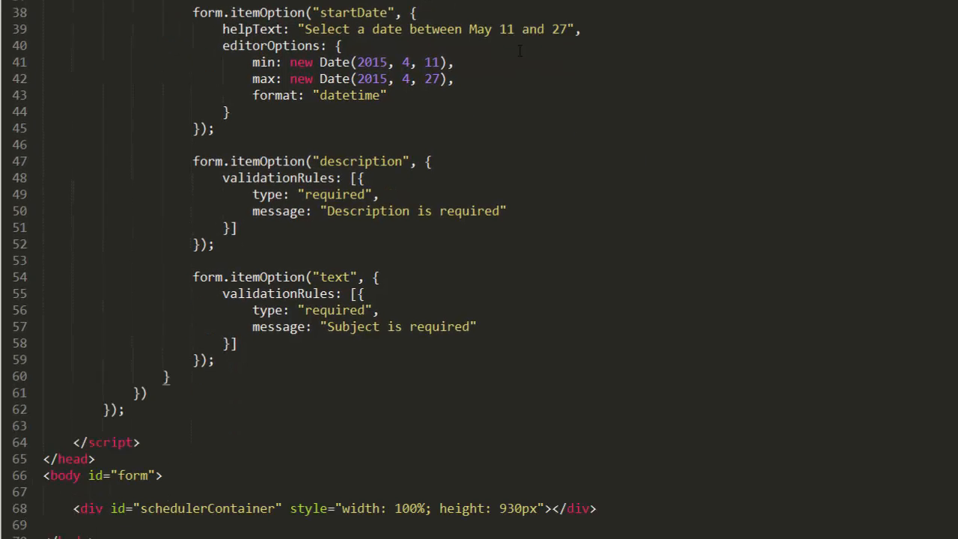
pyautogui.press('enter')
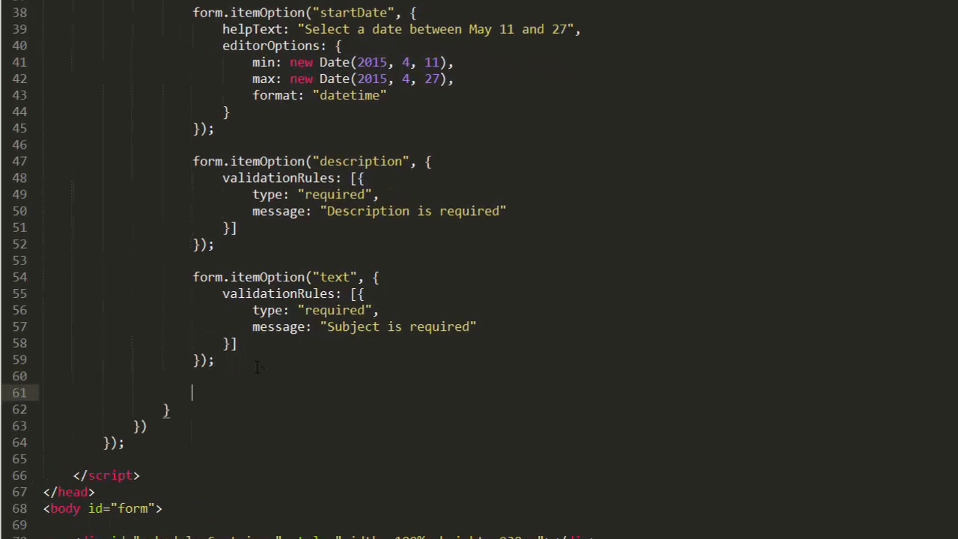
pyautogui.write('formItems.pu')
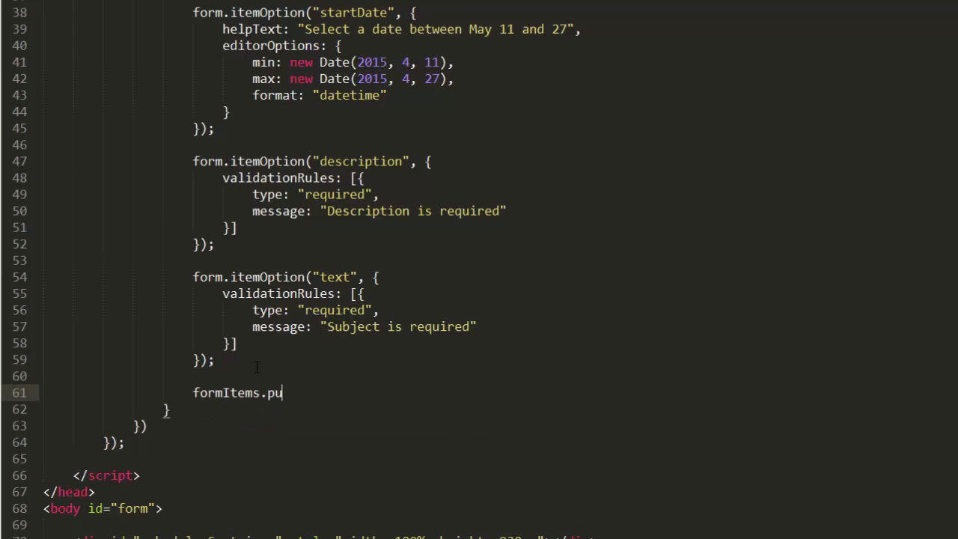
pyautogui.write('sh({')
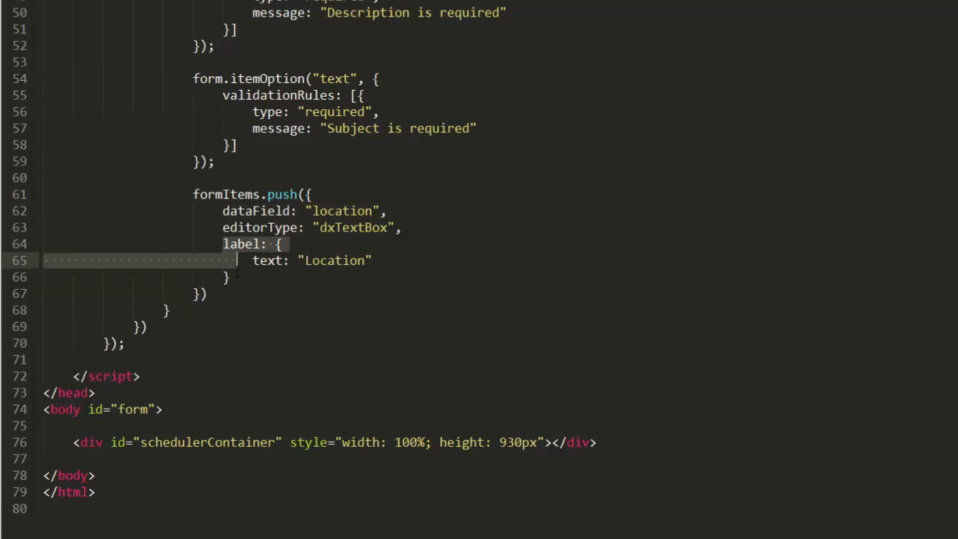
# - Apply the extended list back with form.option({items: formItems})
pyautogui.scroll(3)
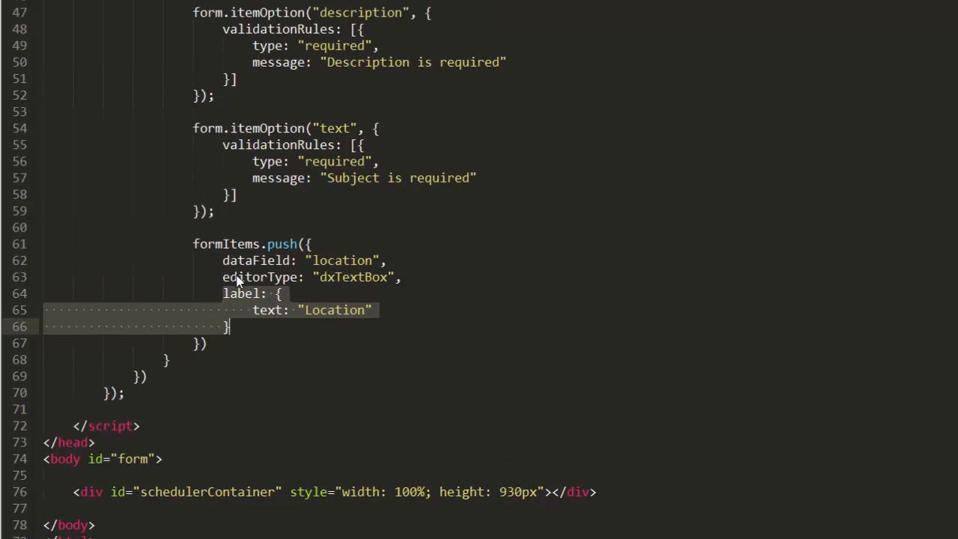
pyautogui.write('form.option(')
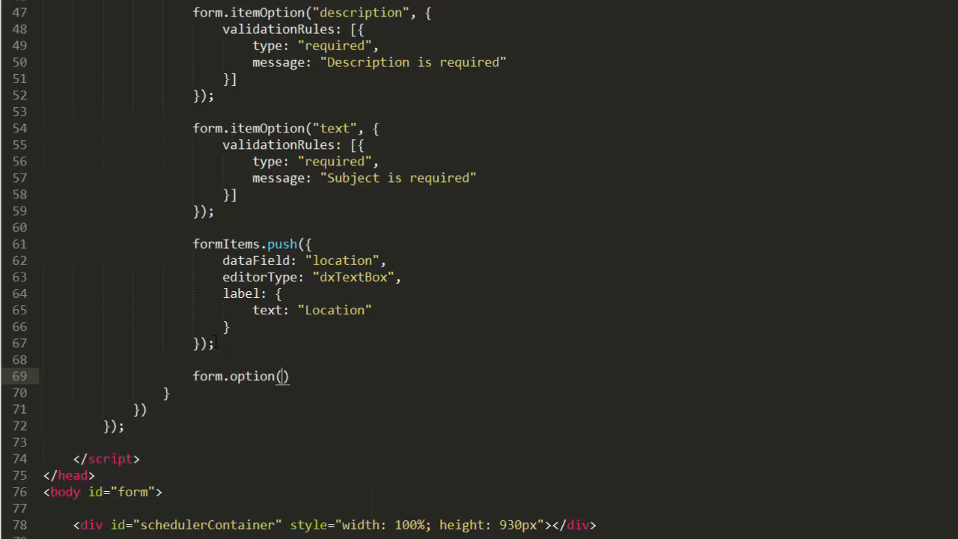
pyautogui.write('{')
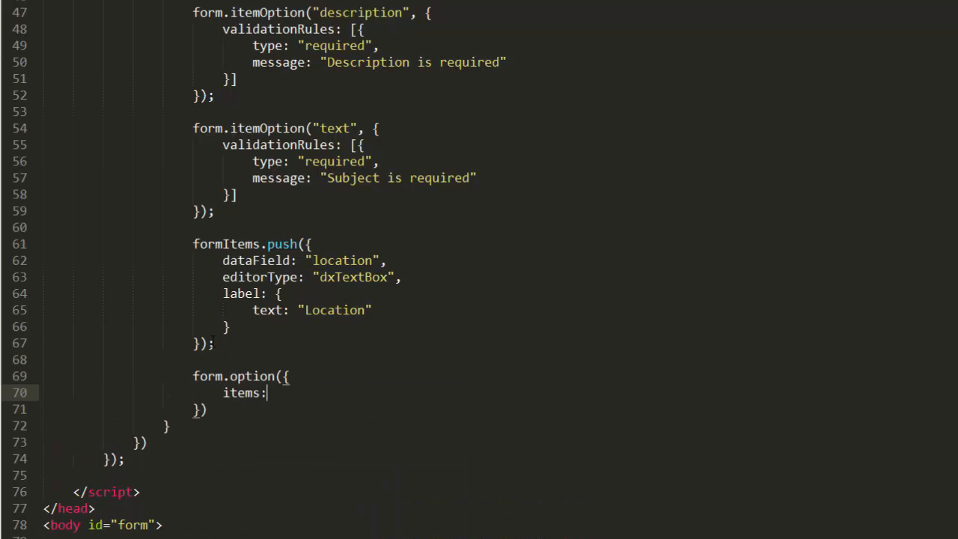
pyautogui.write('formItems')
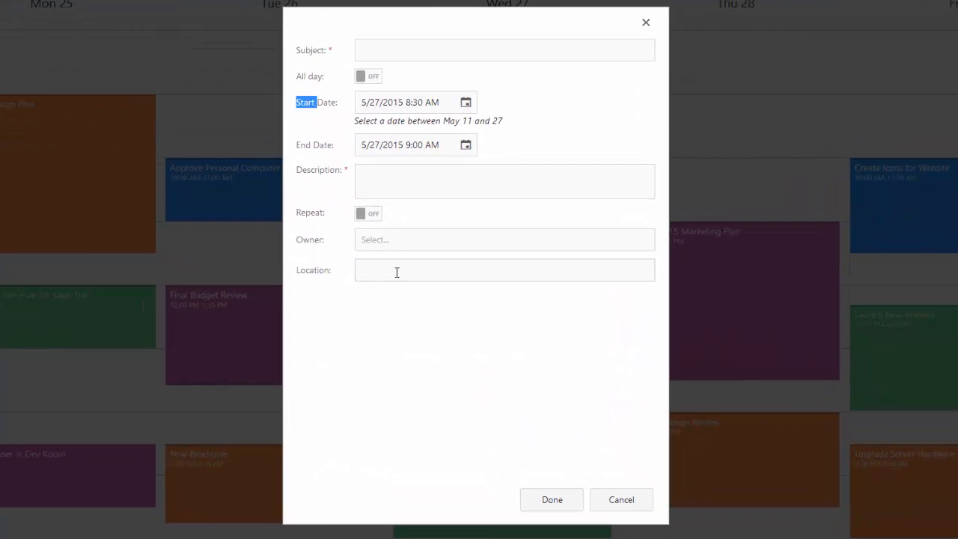
# - Create a Meeting appointment with description 'In time' and location 'Room 4' and save it
pyautogui.write('Meeting')
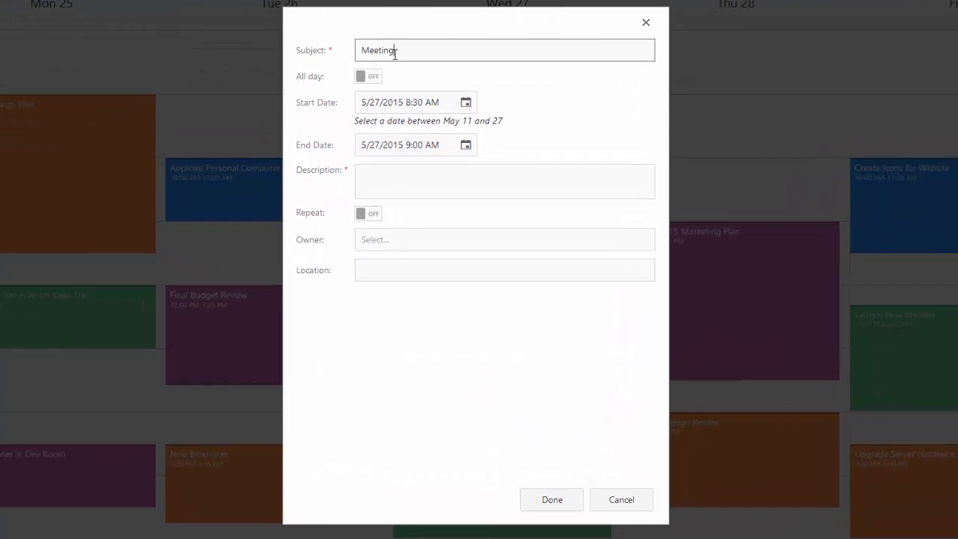
pyautogui.write('In time')
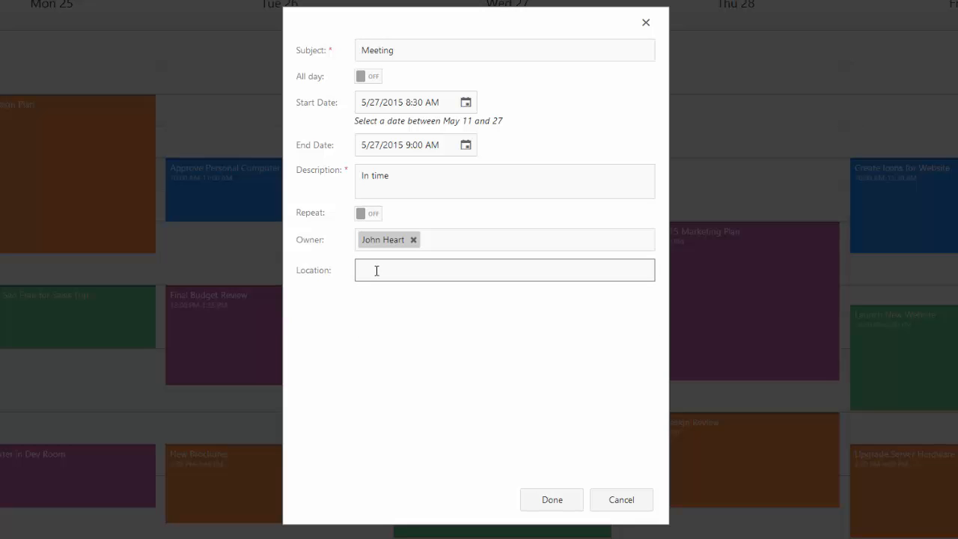
pyautogui.write('Room 4')
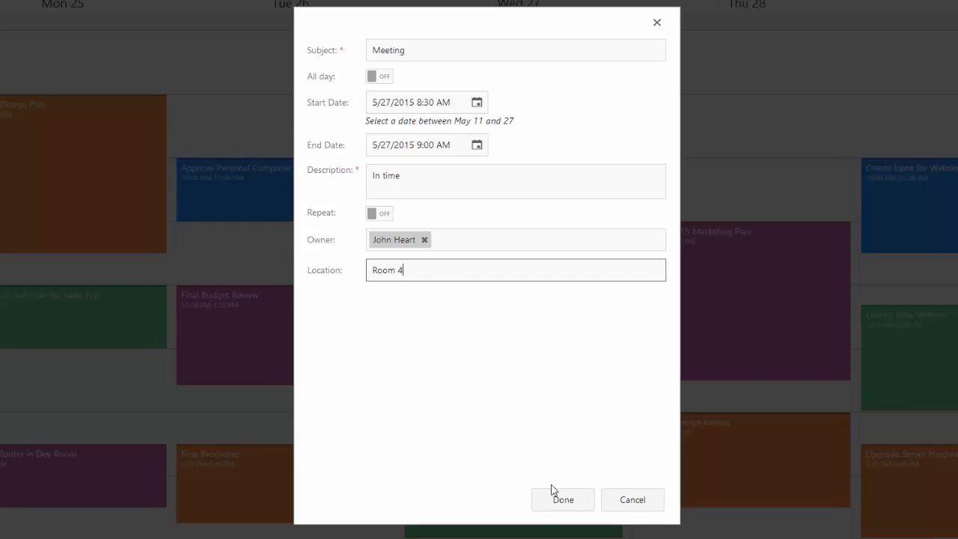
pyautogui.click(563, 500)
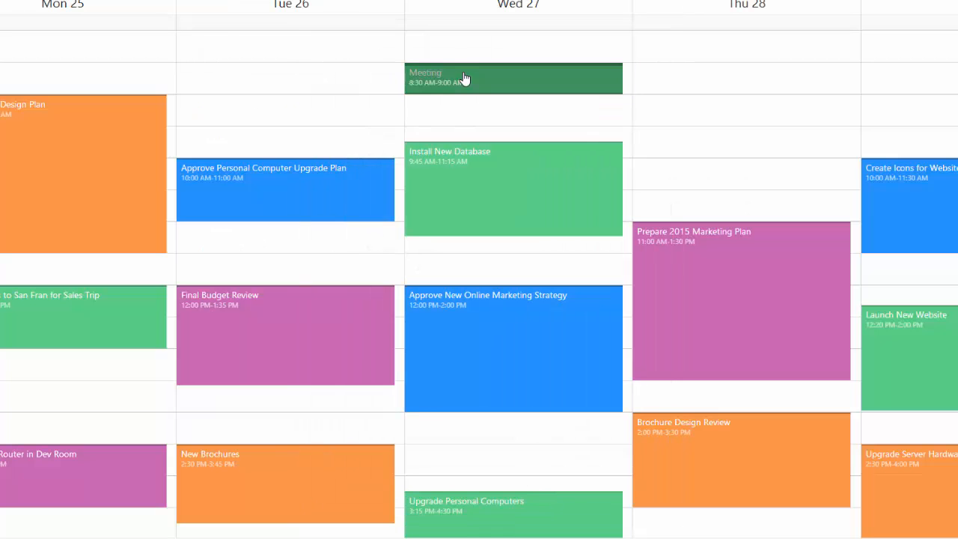
# - Reopen the Wed 27 Meeting appointment to confirm Room 4 was kept, then close it
pyautogui.click(464, 78)
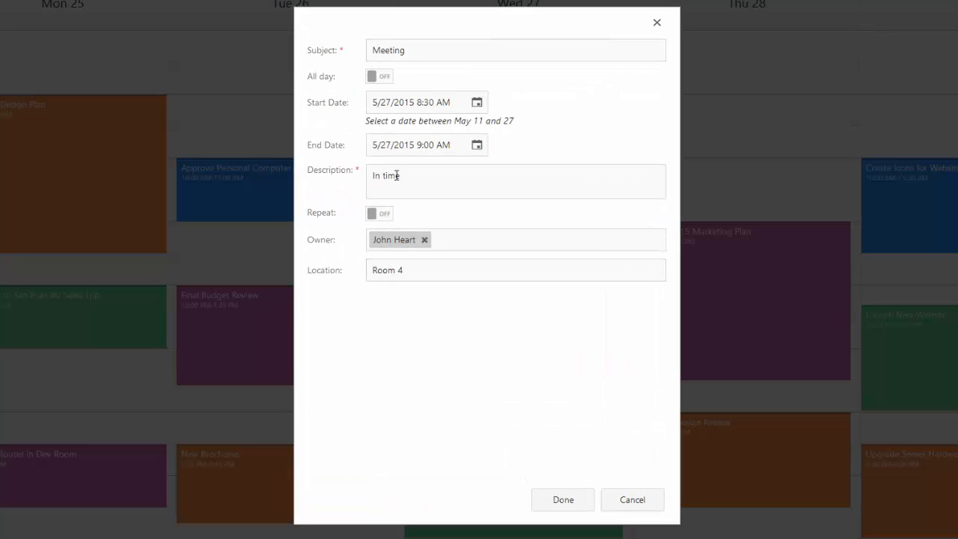
pyautogui.click(563, 500)
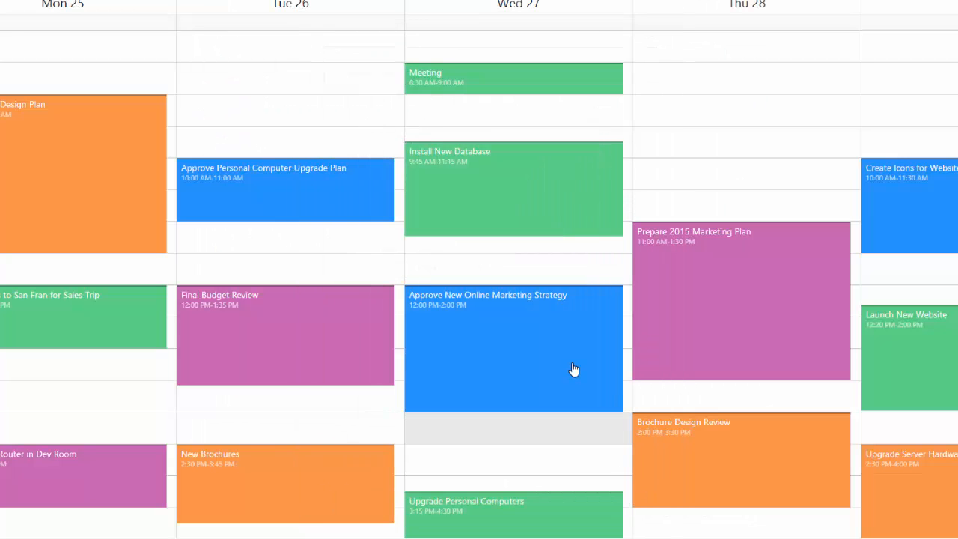